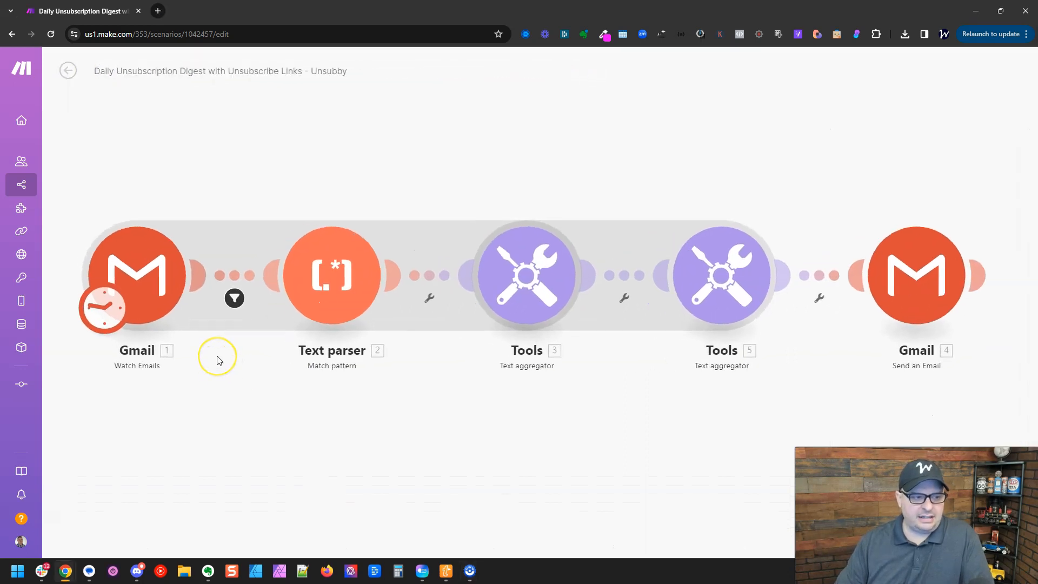
Open the Schedule setting on the Gmail Watch Emails module, currently every day at 16:00.
left_click(103, 308)
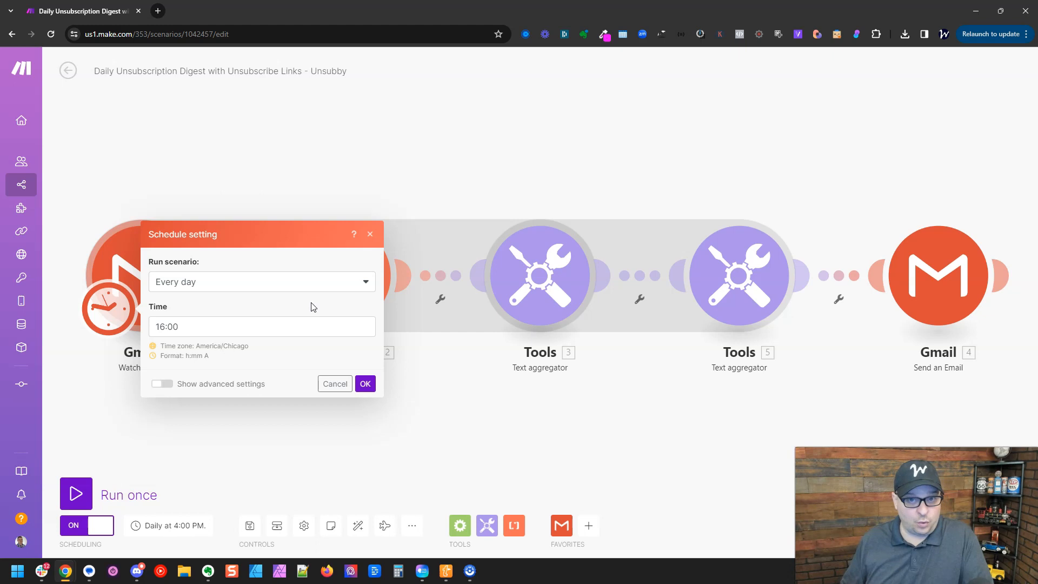
mouse_move(319, 302)
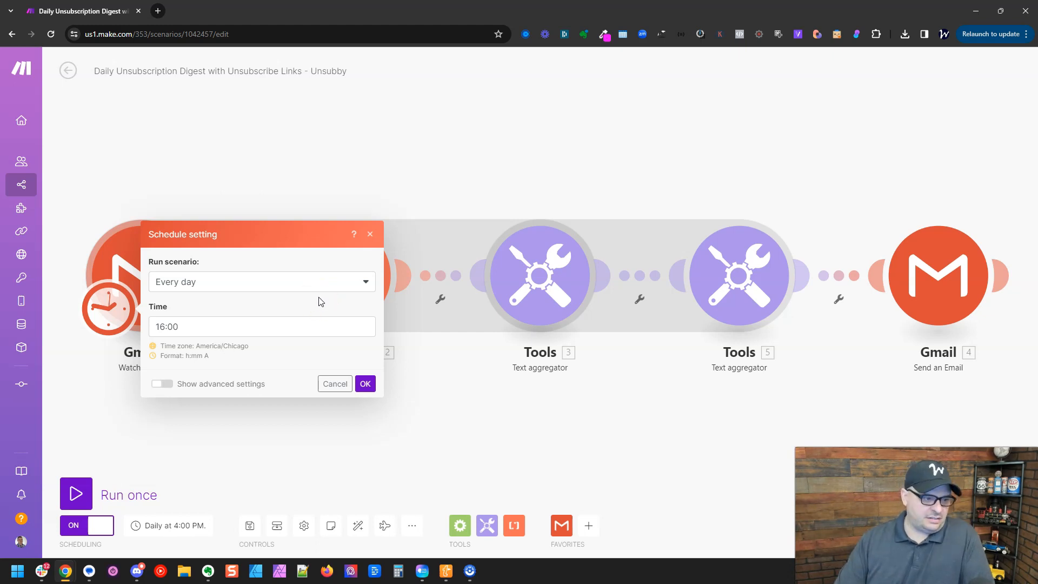
Set Run scenario to At regular intervals, keeping Minutes at 15.
left_click(263, 281)
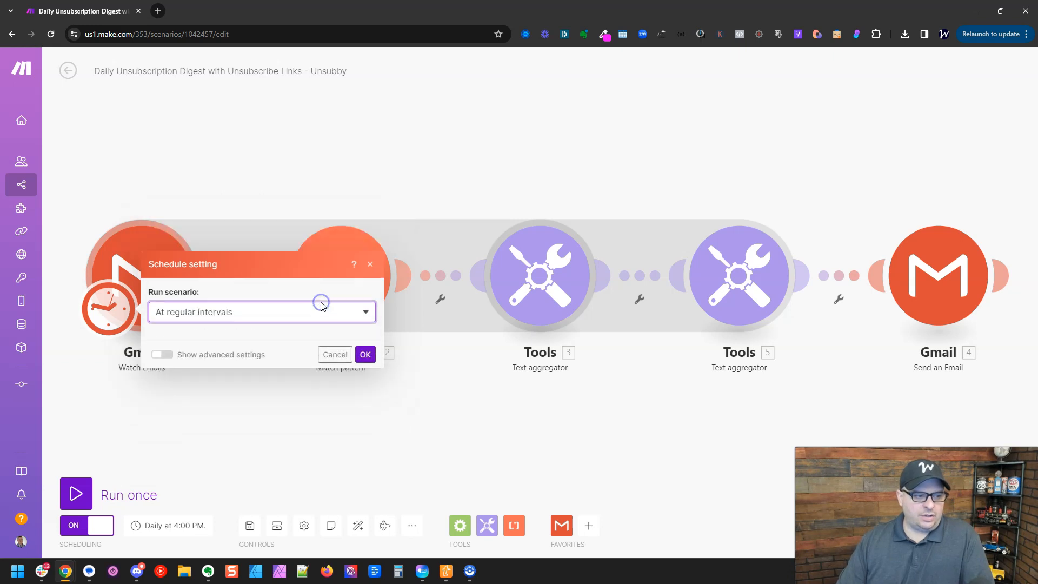
left_click(261, 312)
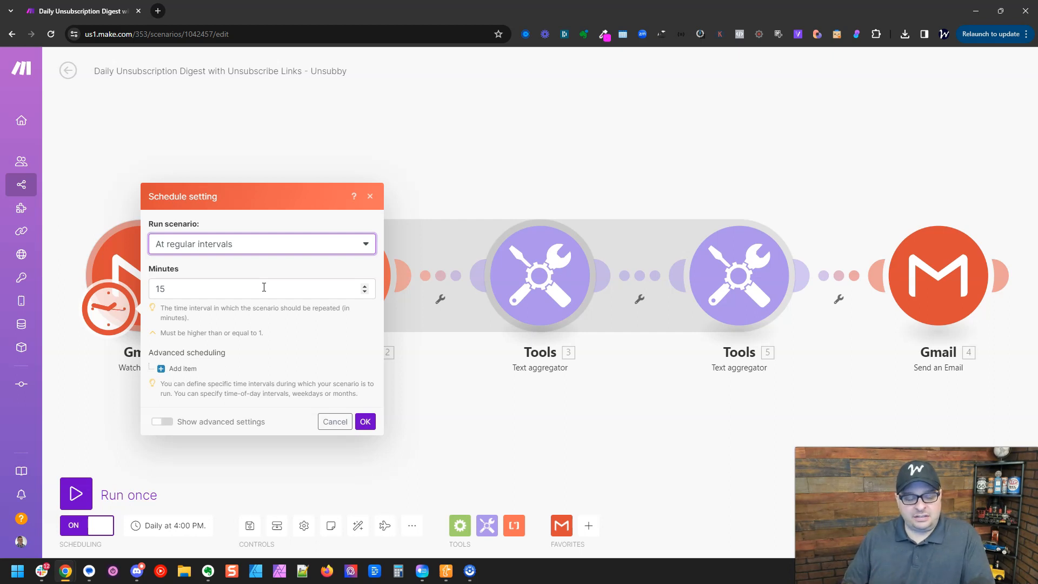
mouse_move(278, 230)
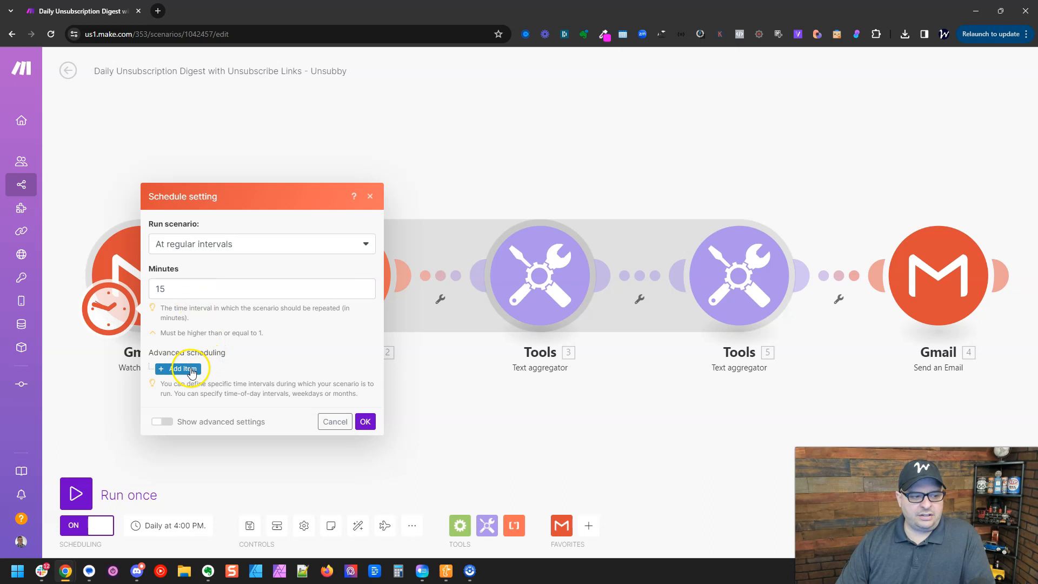
left_click(180, 368)
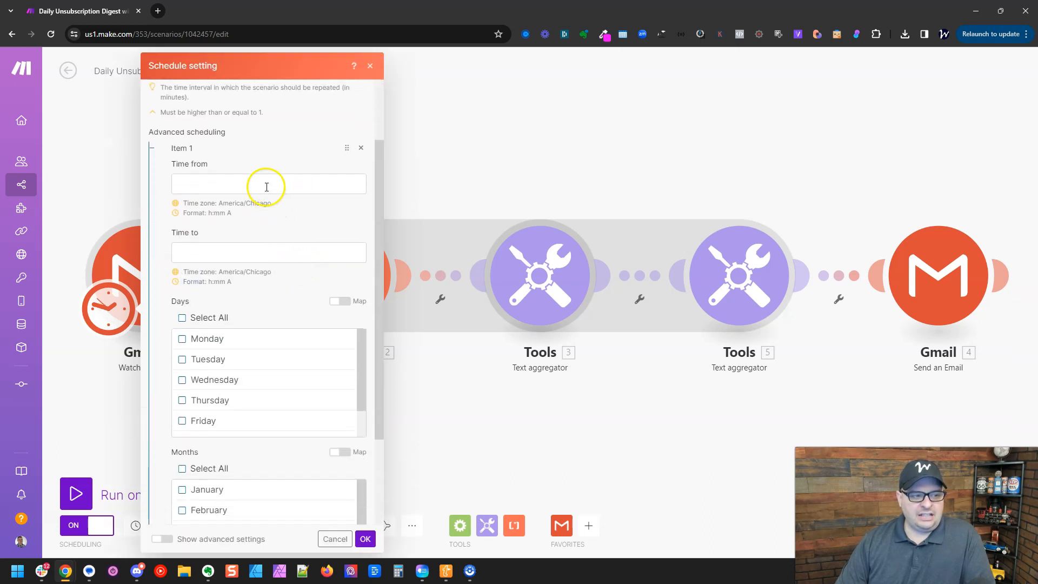
left_click(268, 183)
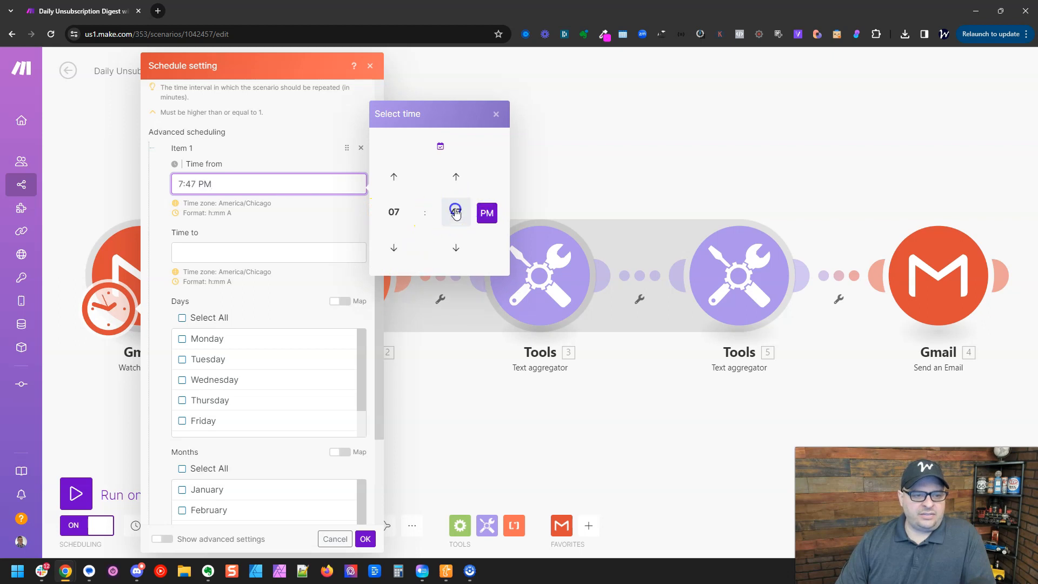
left_click(486, 213)
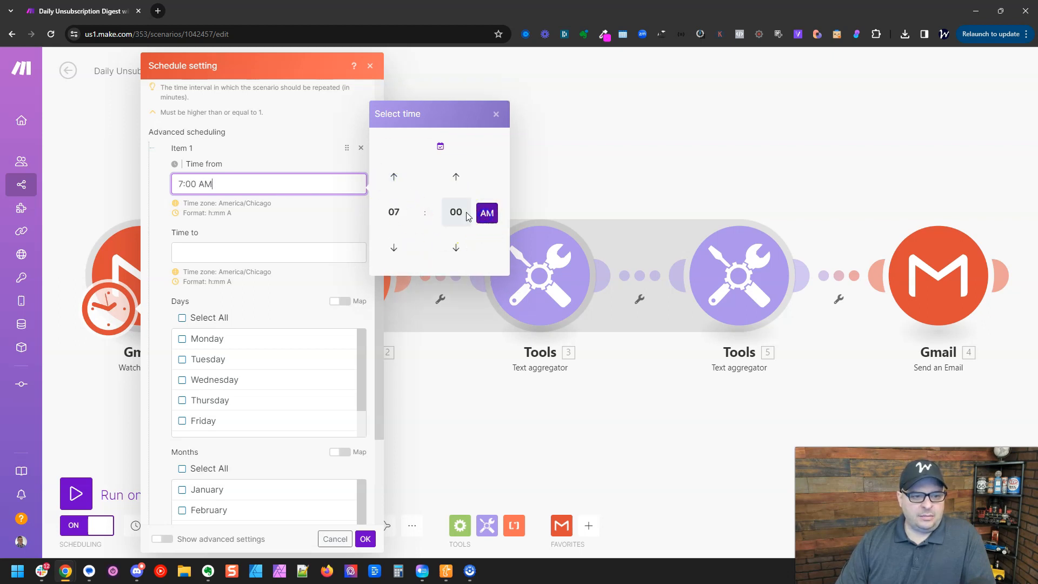
left_click(269, 253)
type("6:00 PM")
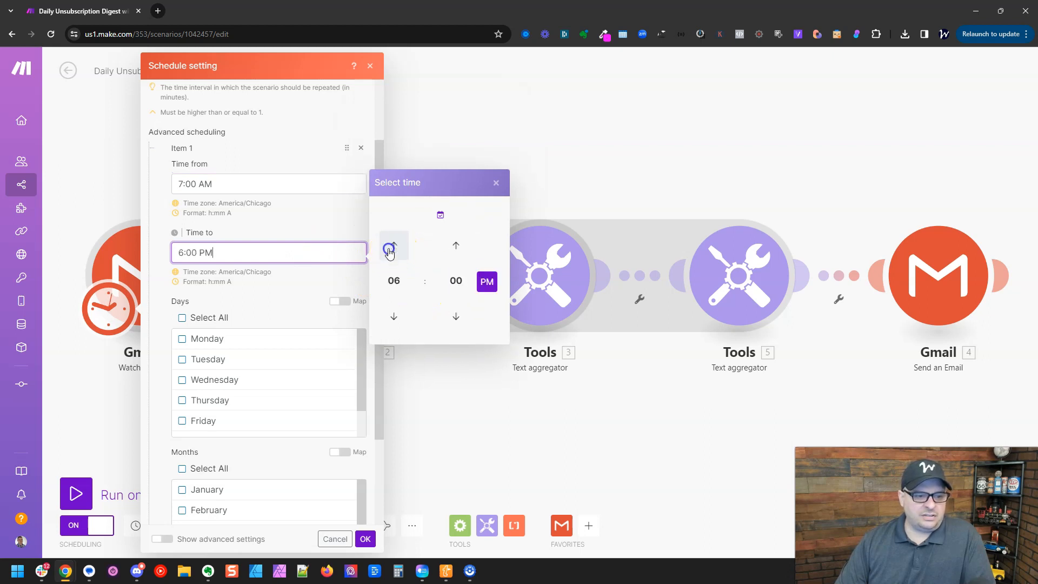
left_click(289, 283)
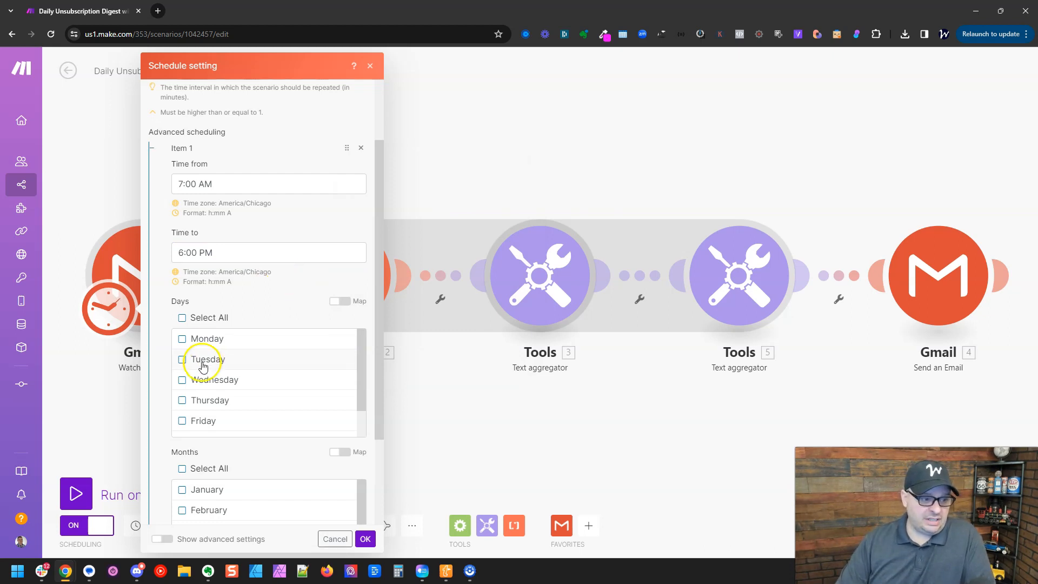
left_click(182, 379)
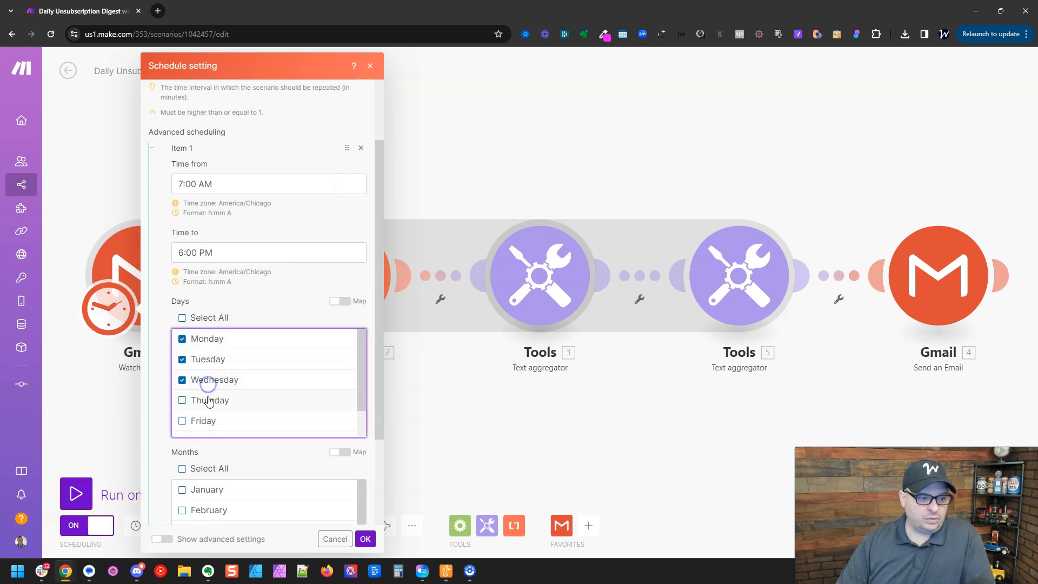
left_click(182, 400)
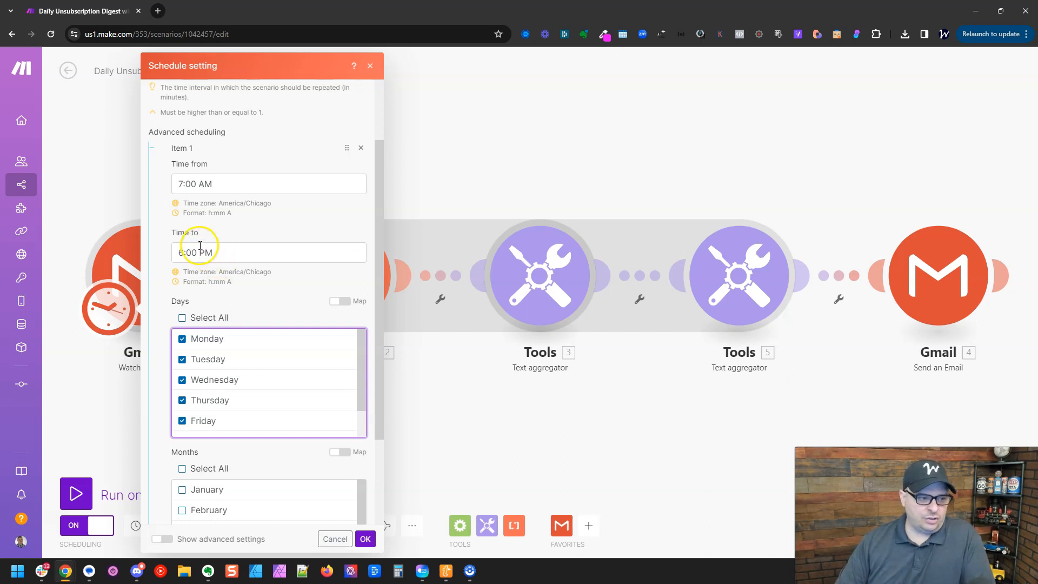
scroll("down", 3)
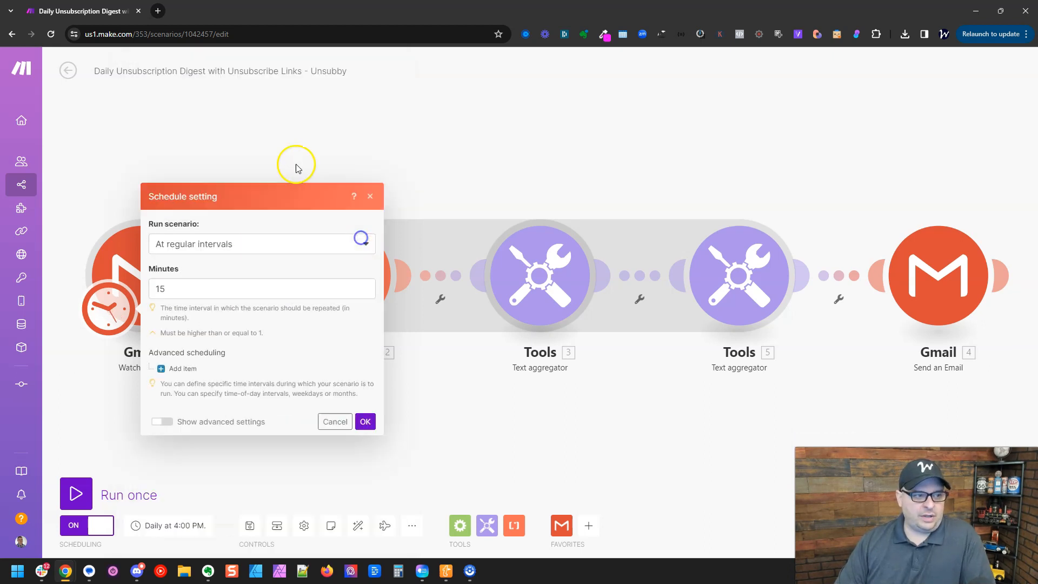
Try the Once and Days of the week schedule types.
left_click(260, 243)
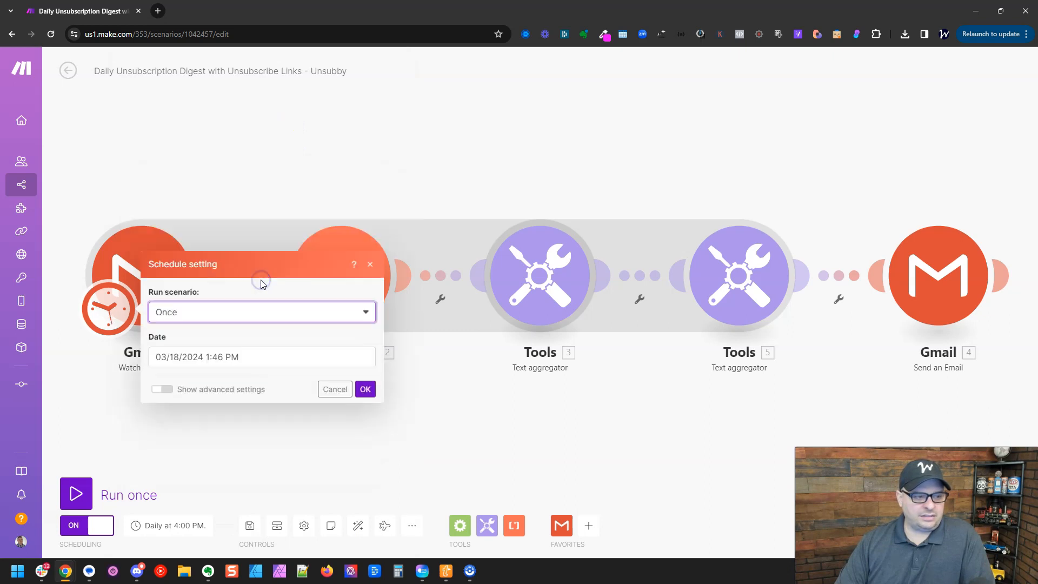
left_click(261, 325)
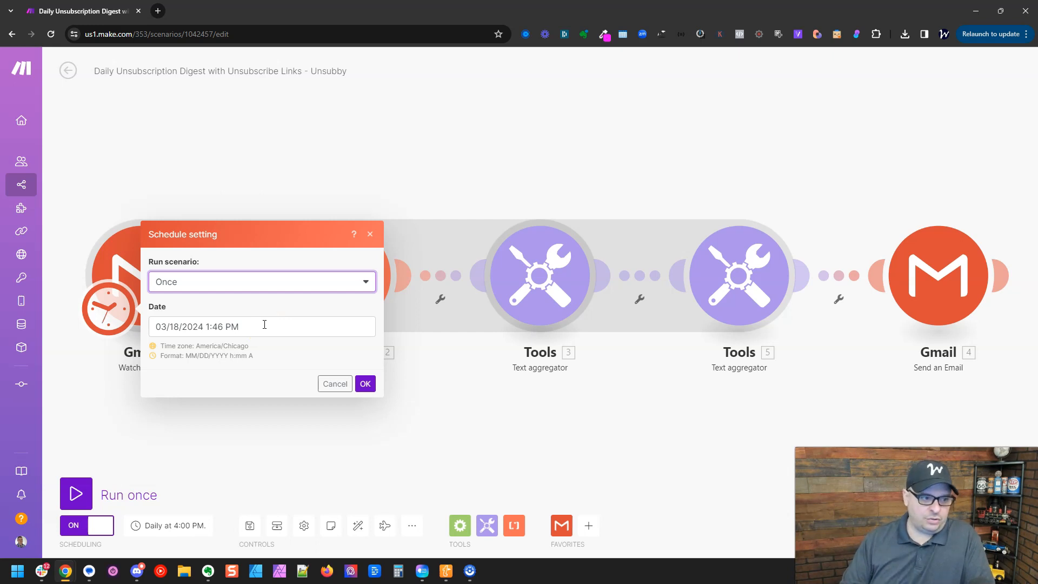
left_click(261, 281)
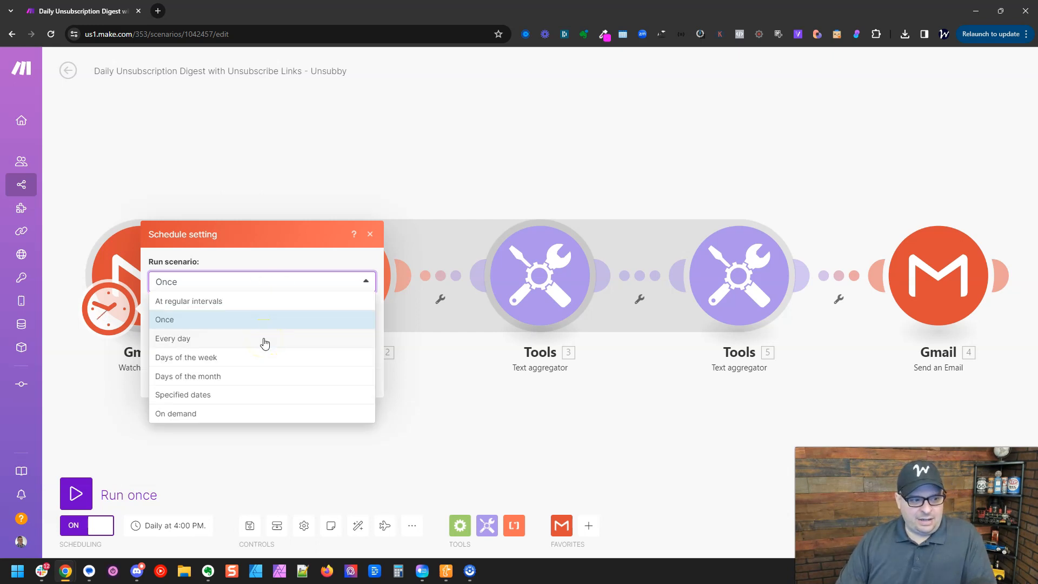
left_click(186, 356)
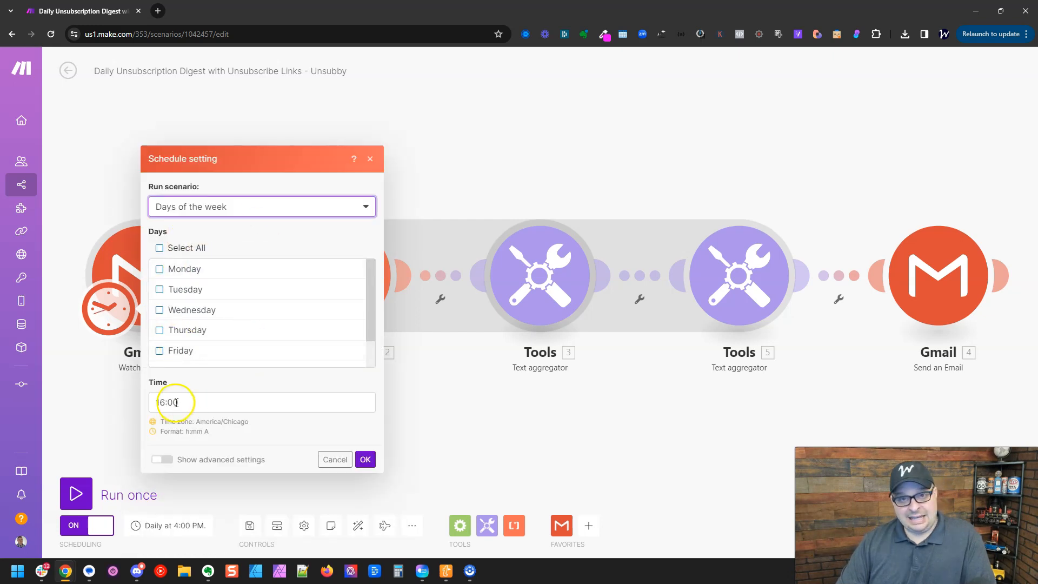
Choose Days of the month with day 1 ticked, then switch to Specified dates.
left_click(261, 206)
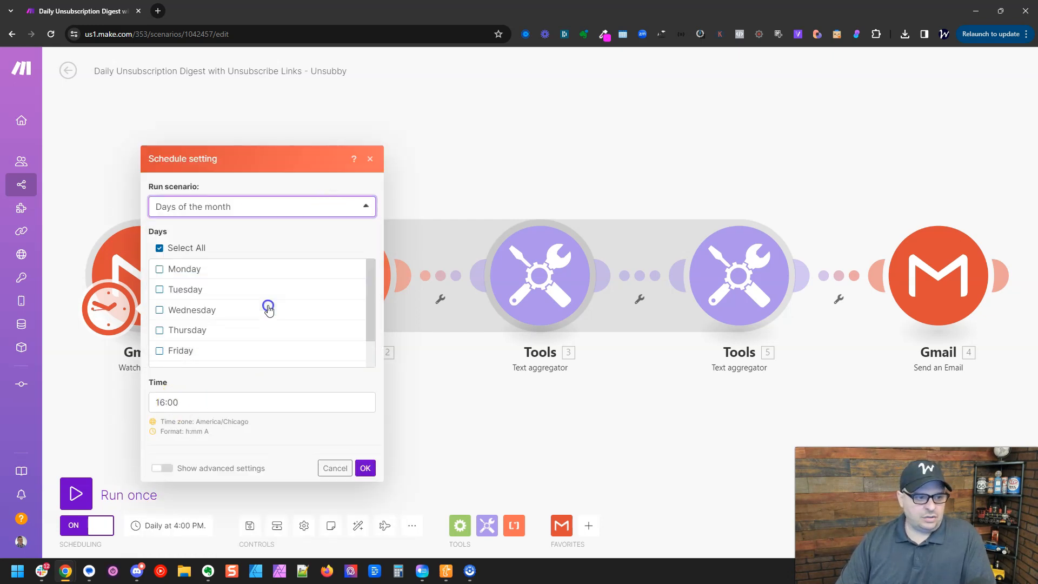
left_click(262, 205)
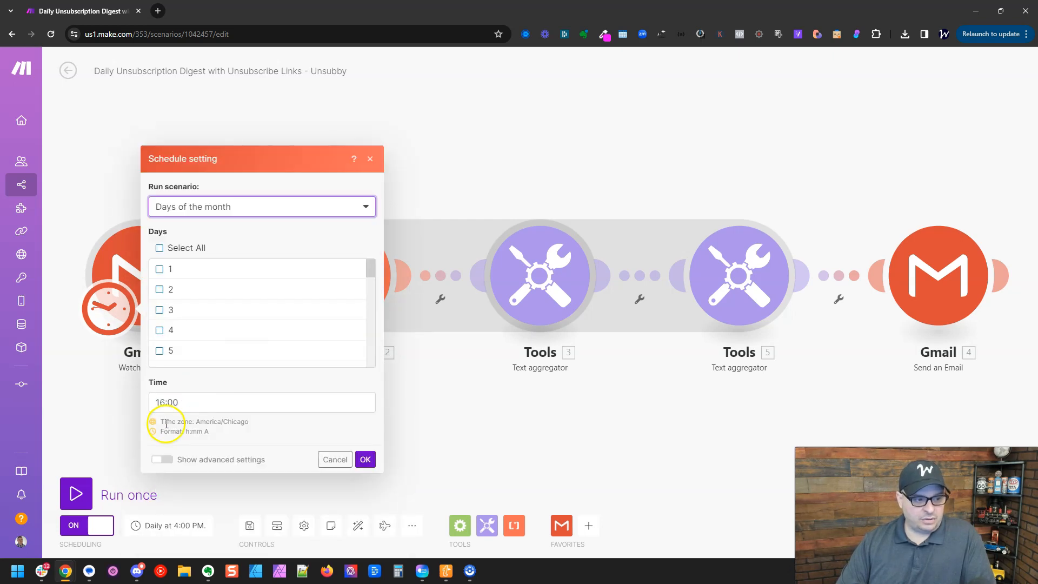
scroll("down", 3)
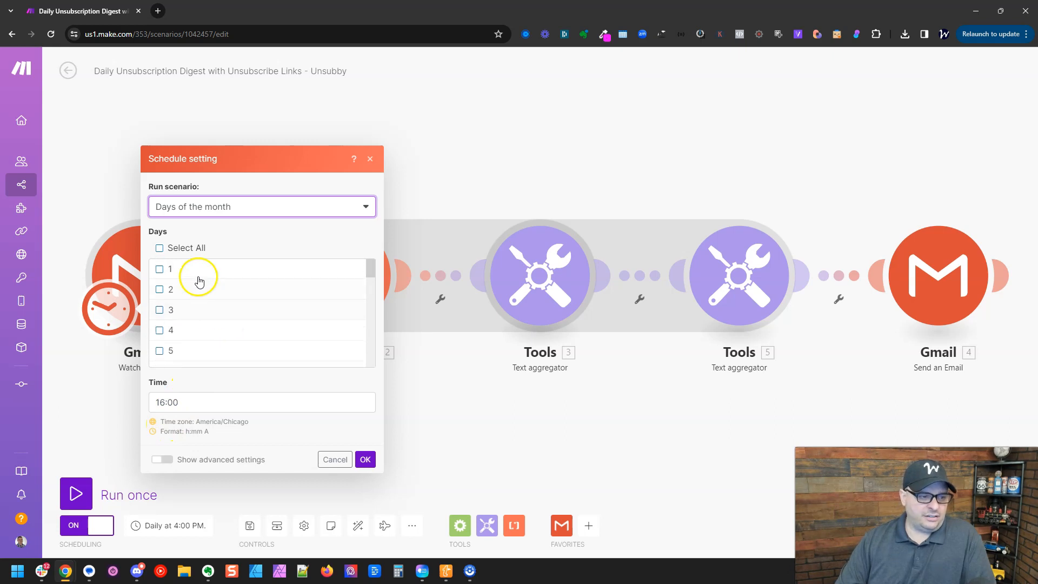
left_click(159, 269)
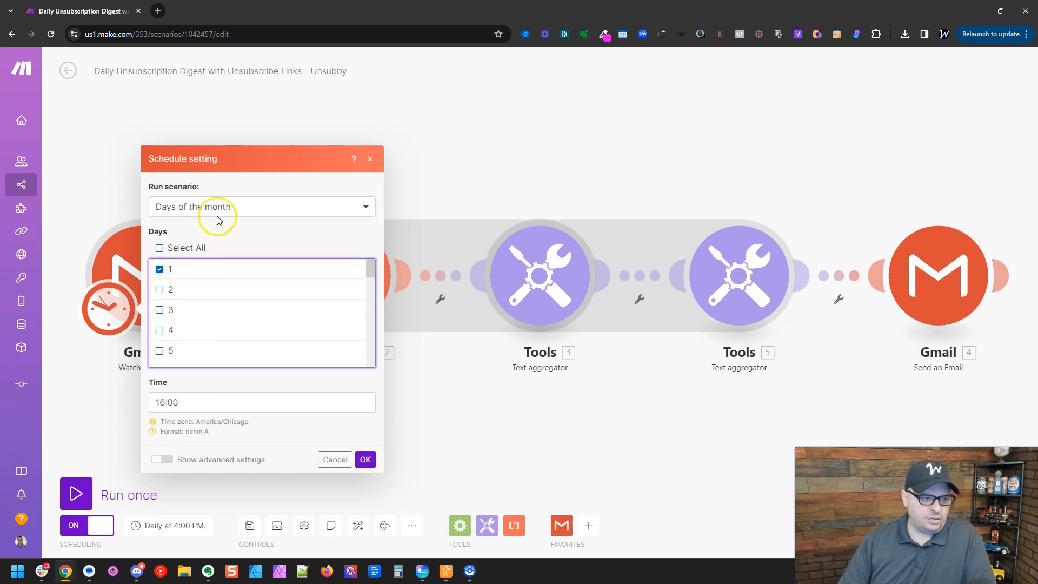
left_click(261, 206)
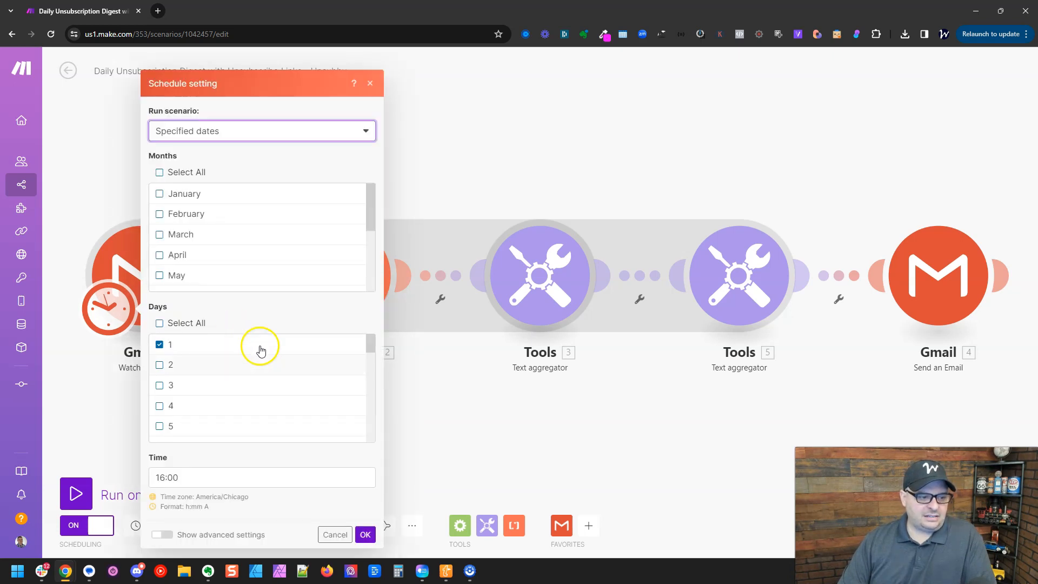
mouse_move(196, 460)
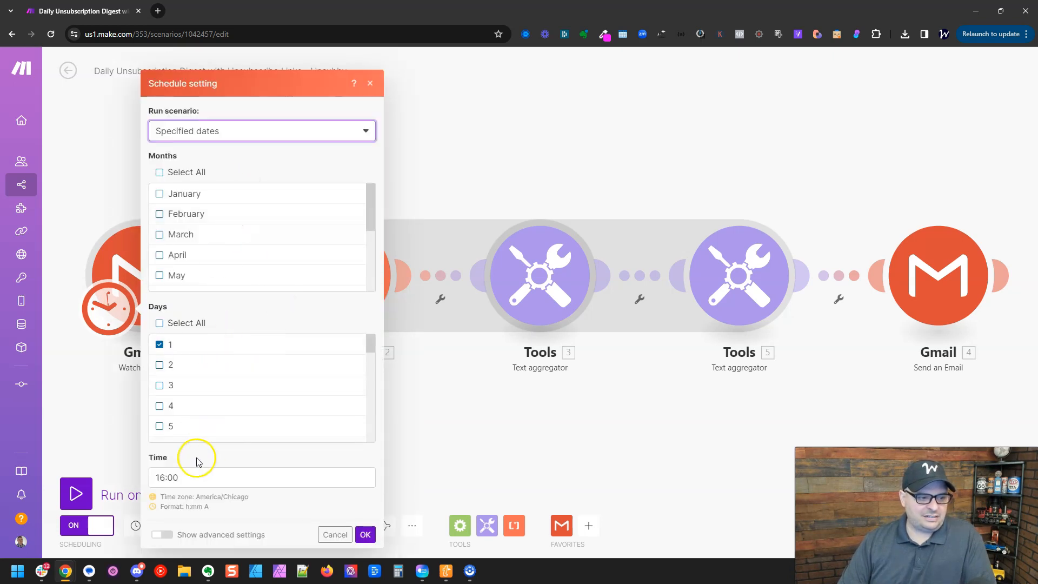
left_click(261, 130)
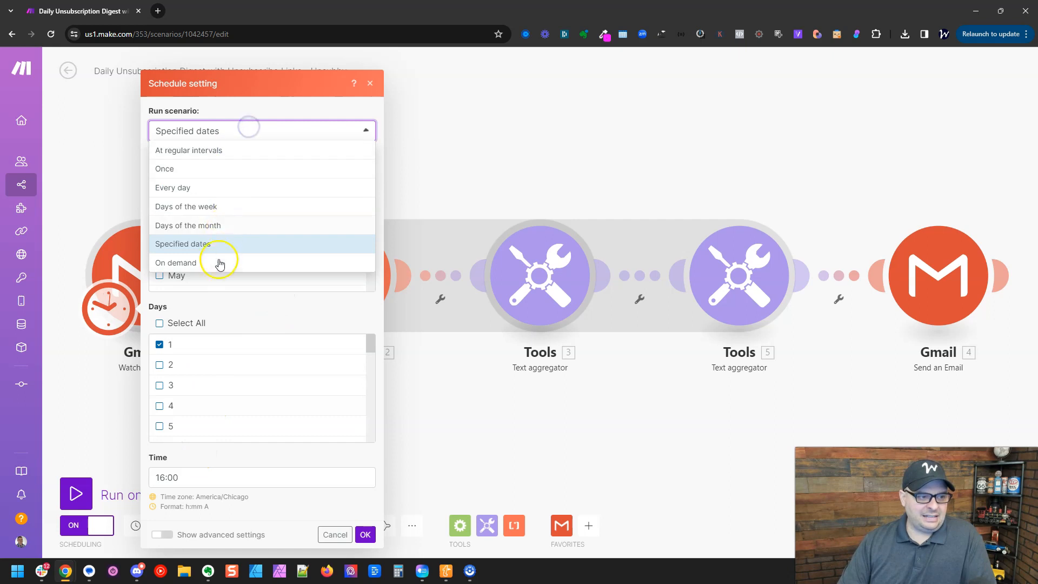
Choose On demand for Run scenario and confirm with OK.
left_click(177, 262)
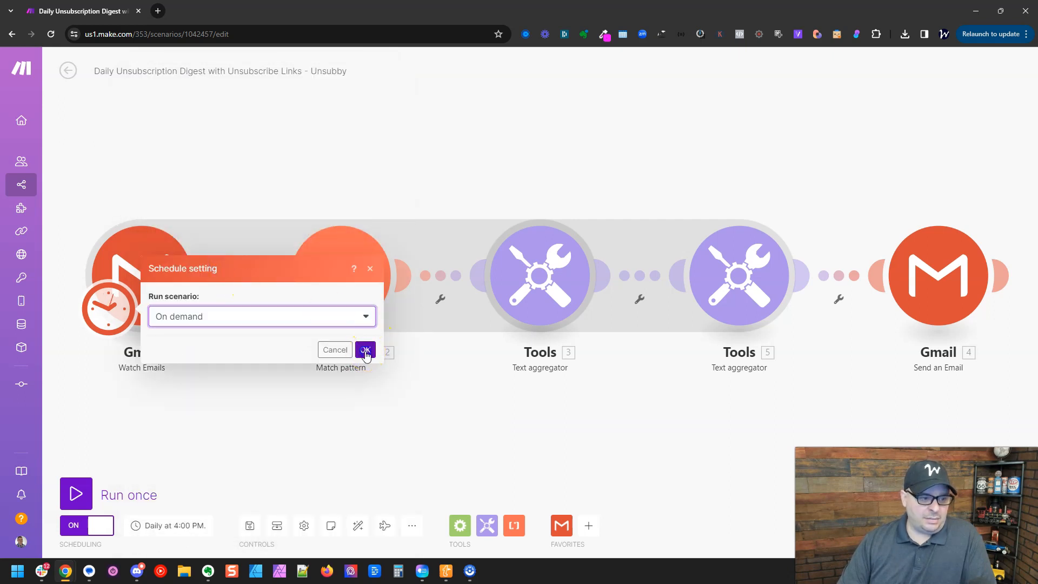
left_click(365, 350)
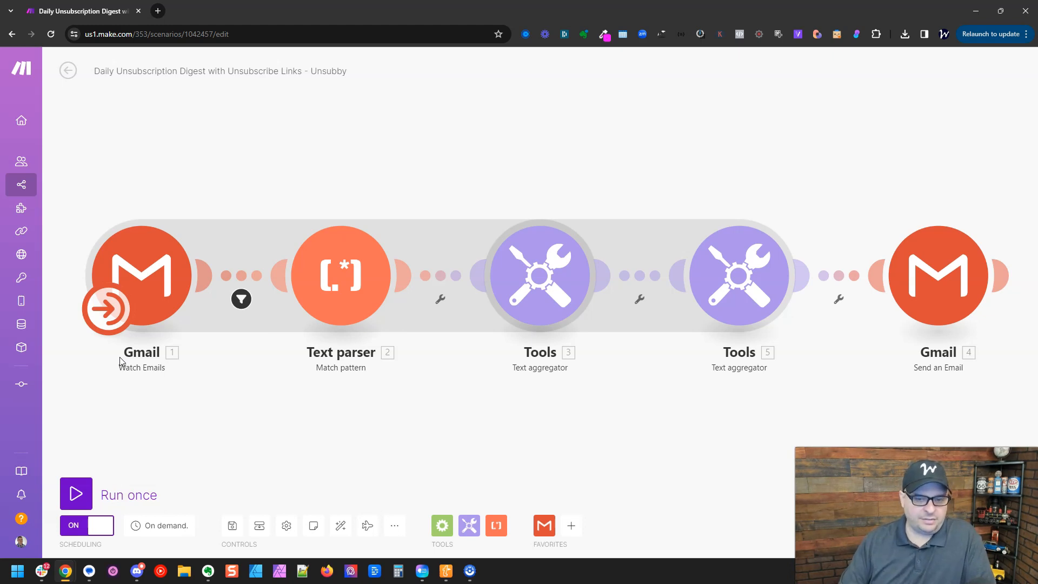
Reload the scenario page and confirm Reload, discarding the on-demand change.
left_click(50, 33)
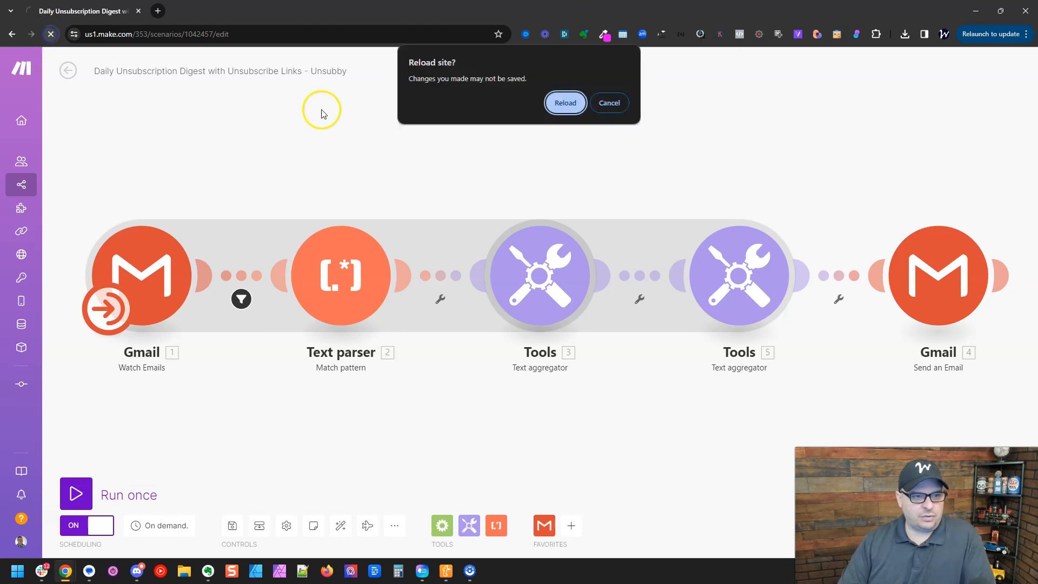
left_click(565, 103)
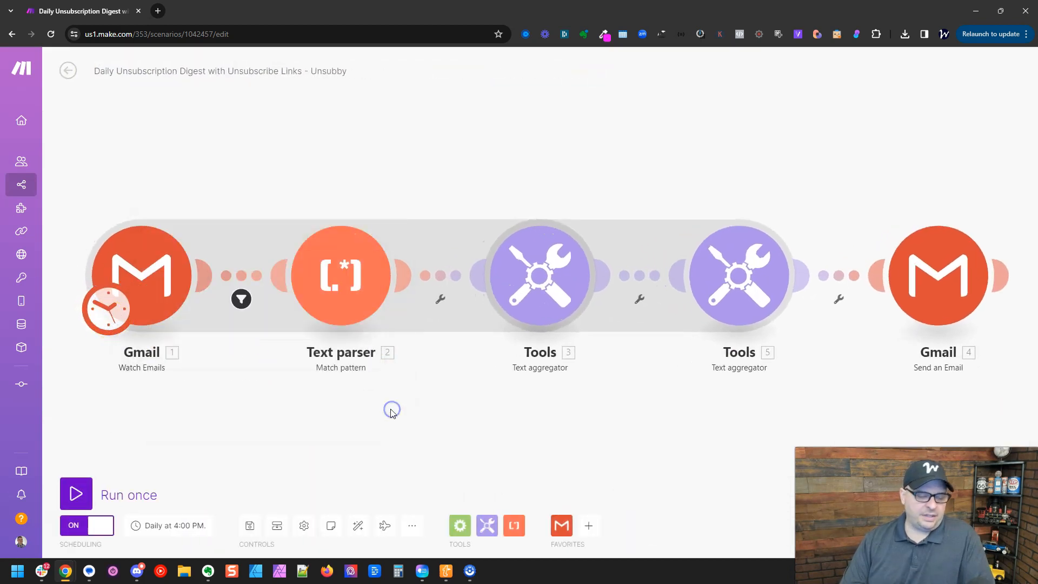
mouse_move(315, 391)
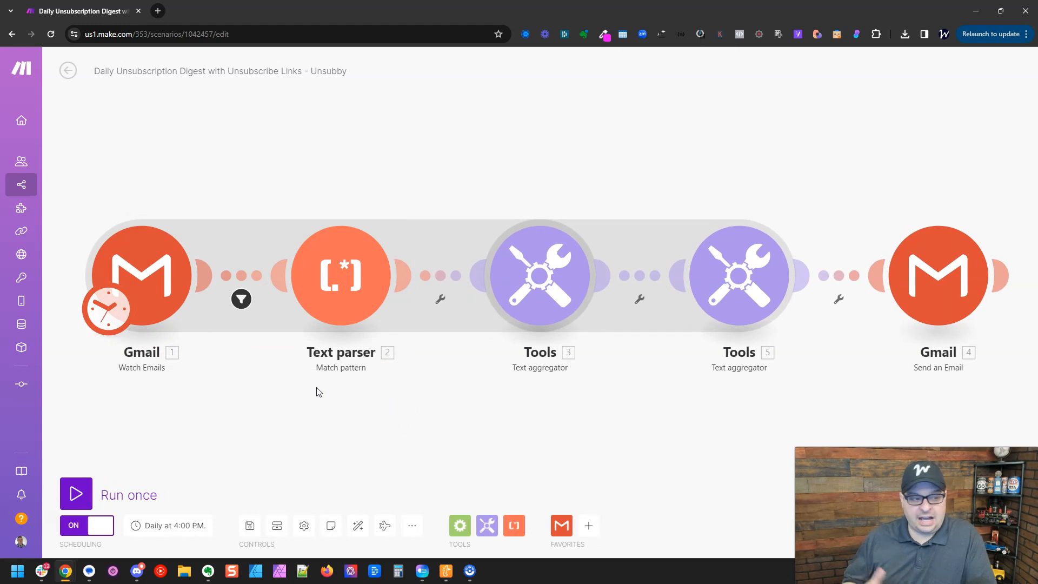